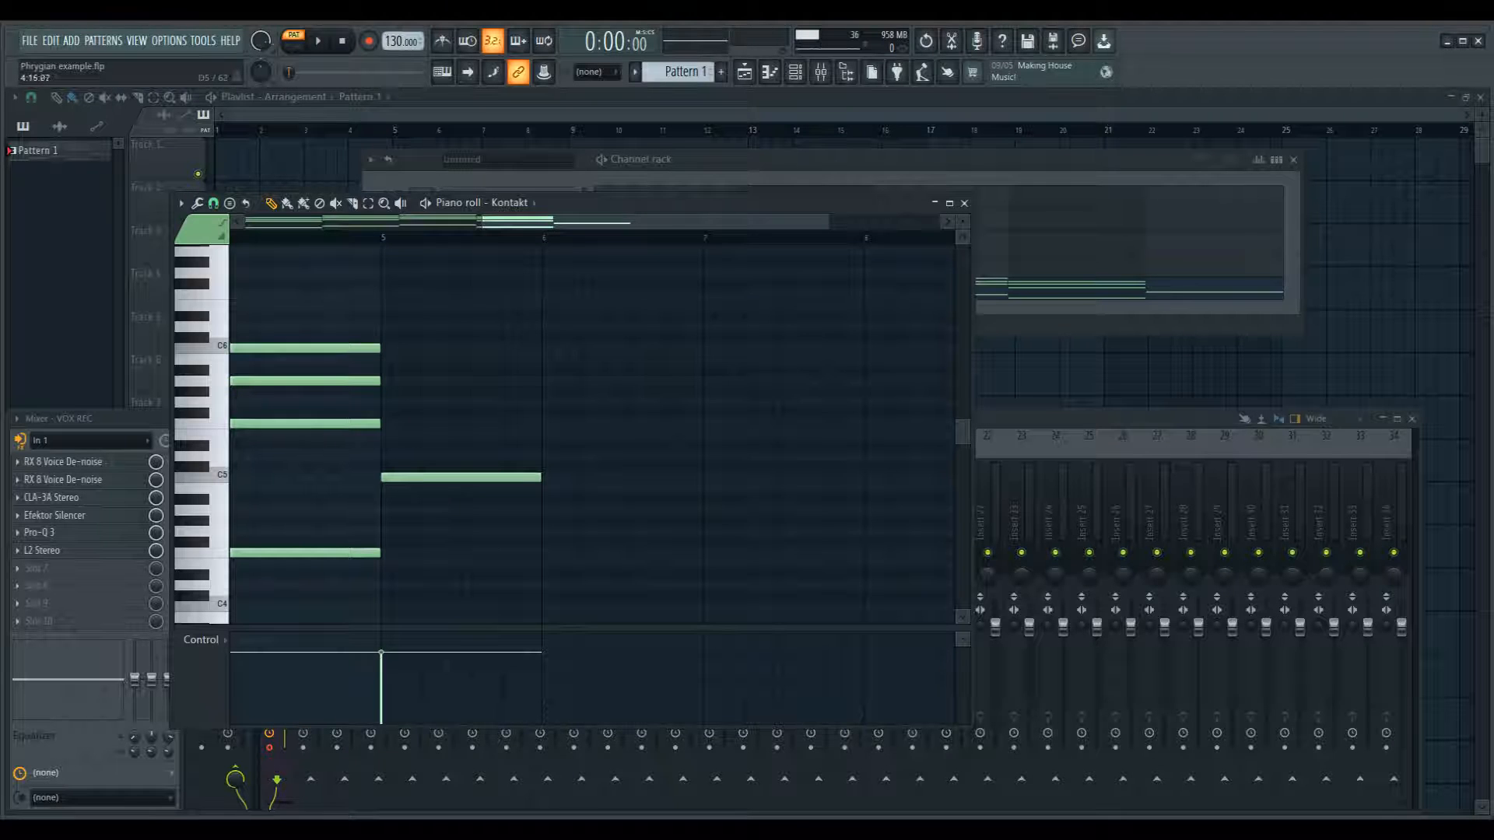
Delete the long note in bar 2, keeping only the four-note chord in bar 1
left_click(462, 476)
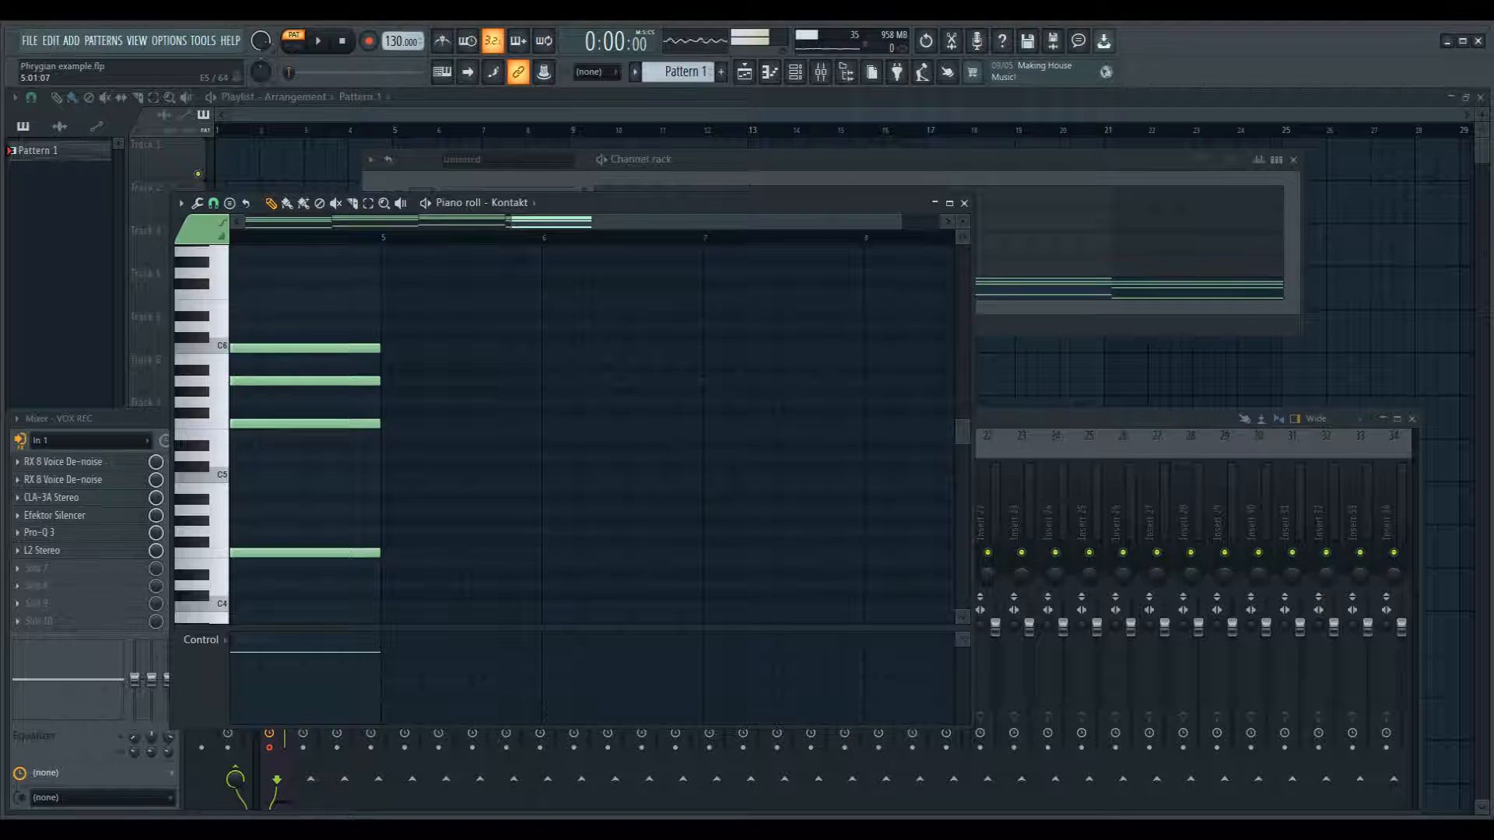
left_click(465, 434)
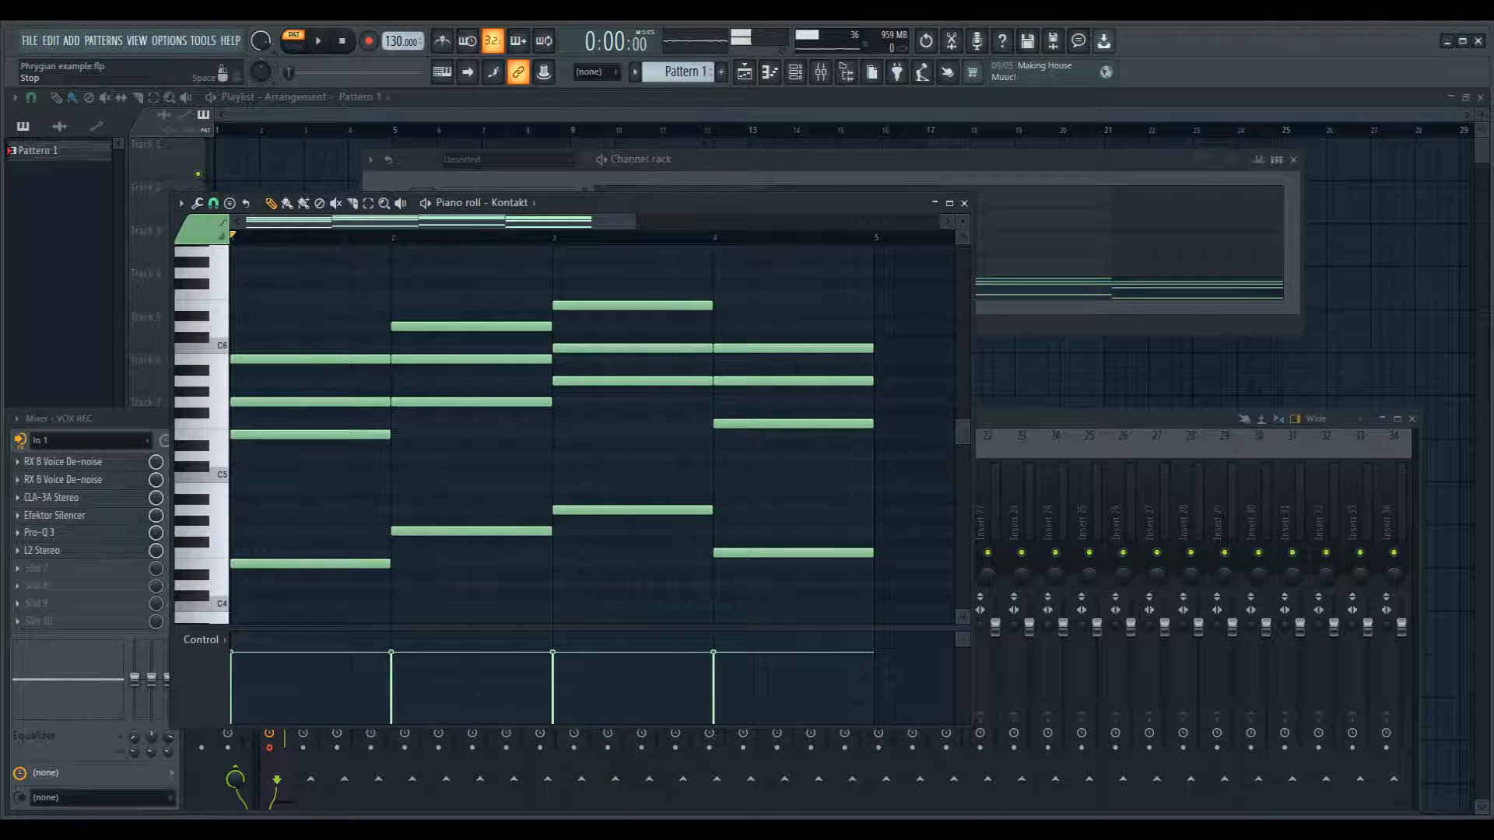
Draw two short rising melody notes above the chord in the second half of bar 1
left_click(318, 41)
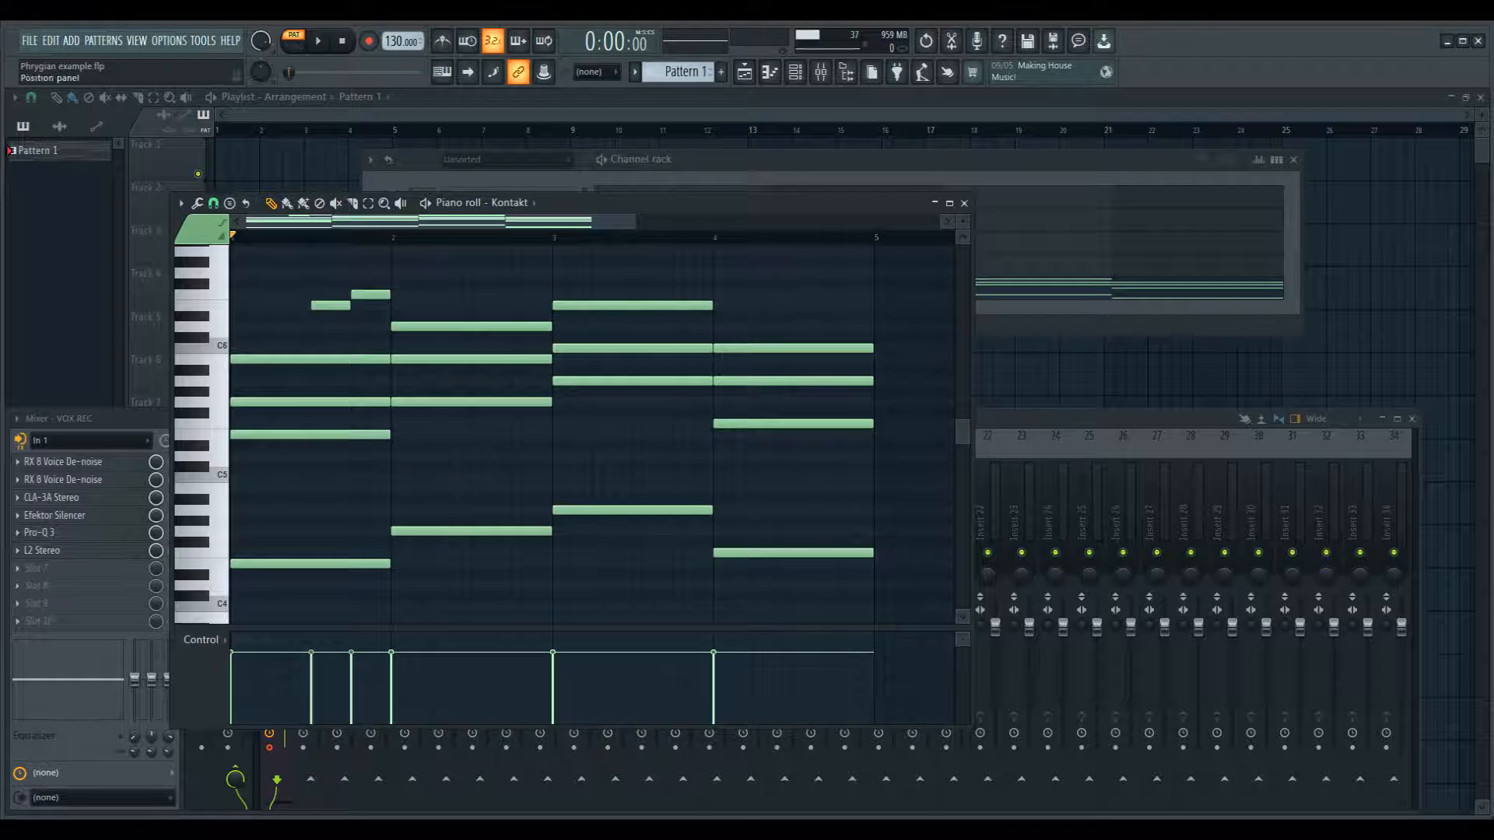
Pencil in melody figures over bars 2 and 3 and a rising fill in bar 4
left_click(315, 41)
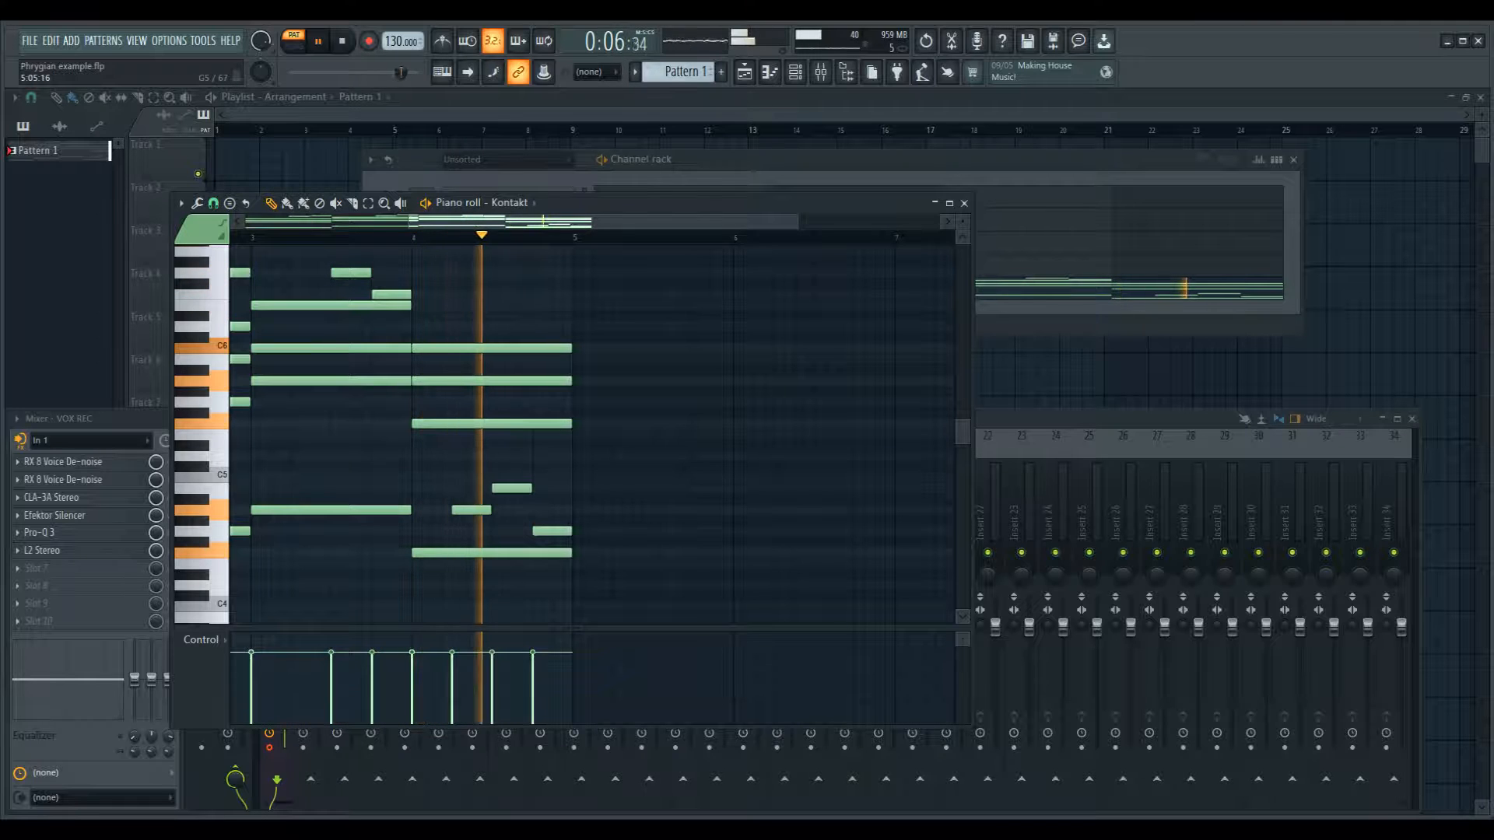
left_click(341, 42)
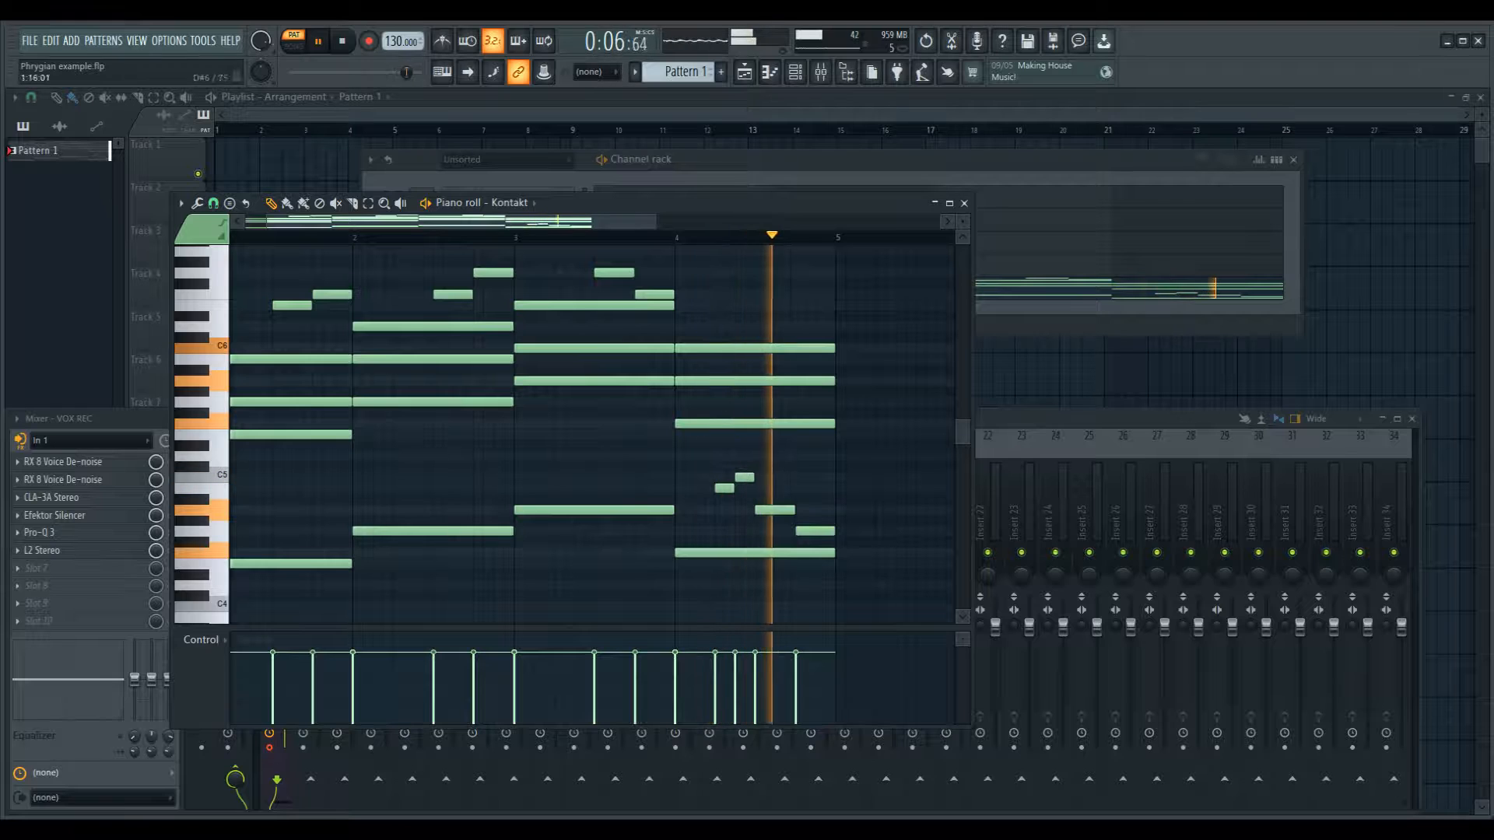
Stop playback after listening to the chord progression with its melody
left_click(318, 41)
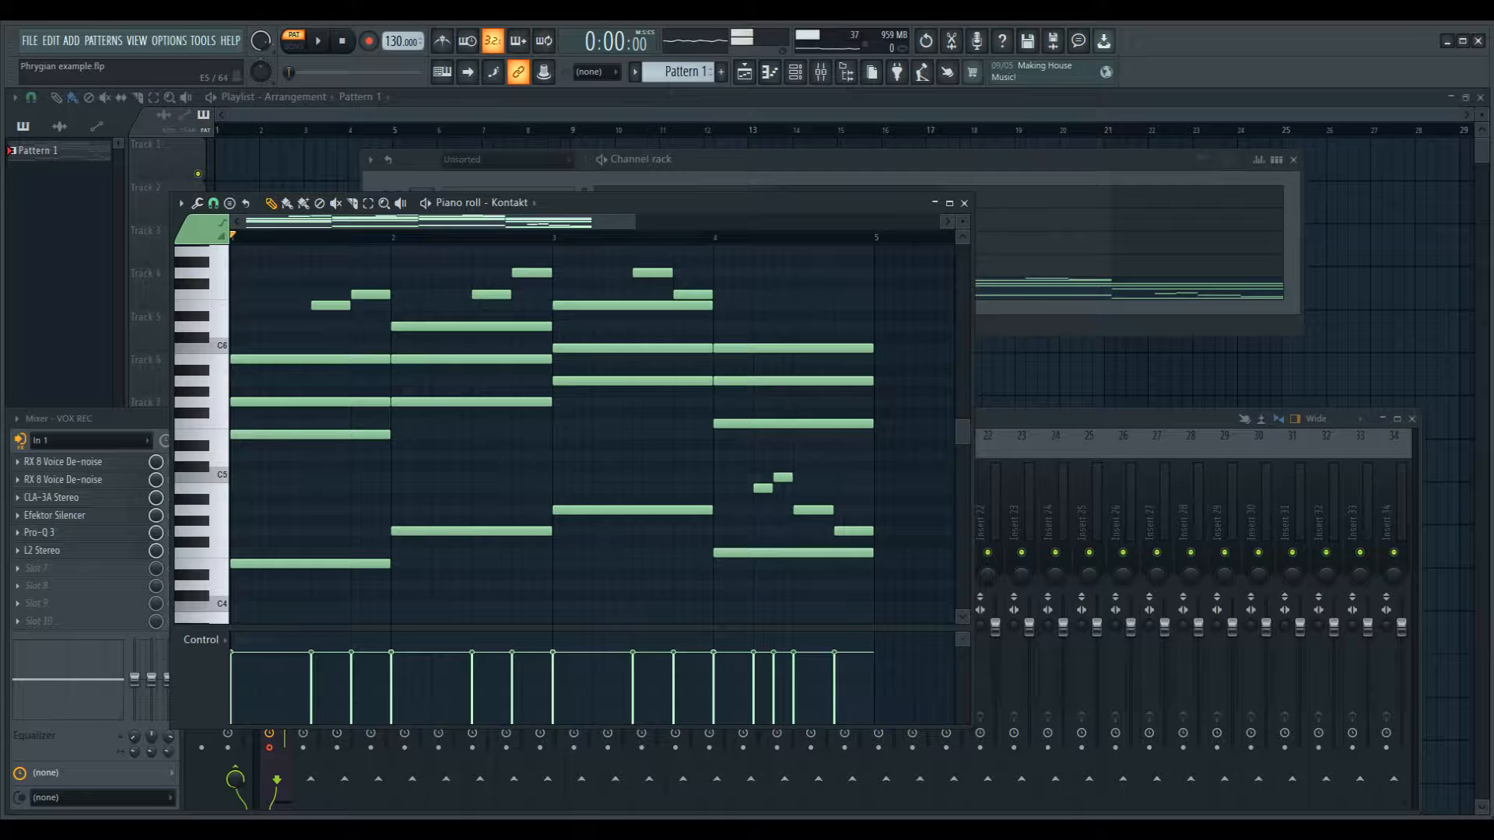
Select the magnifier Zoom tool in the piano roll toolbar
left_click(195, 436)
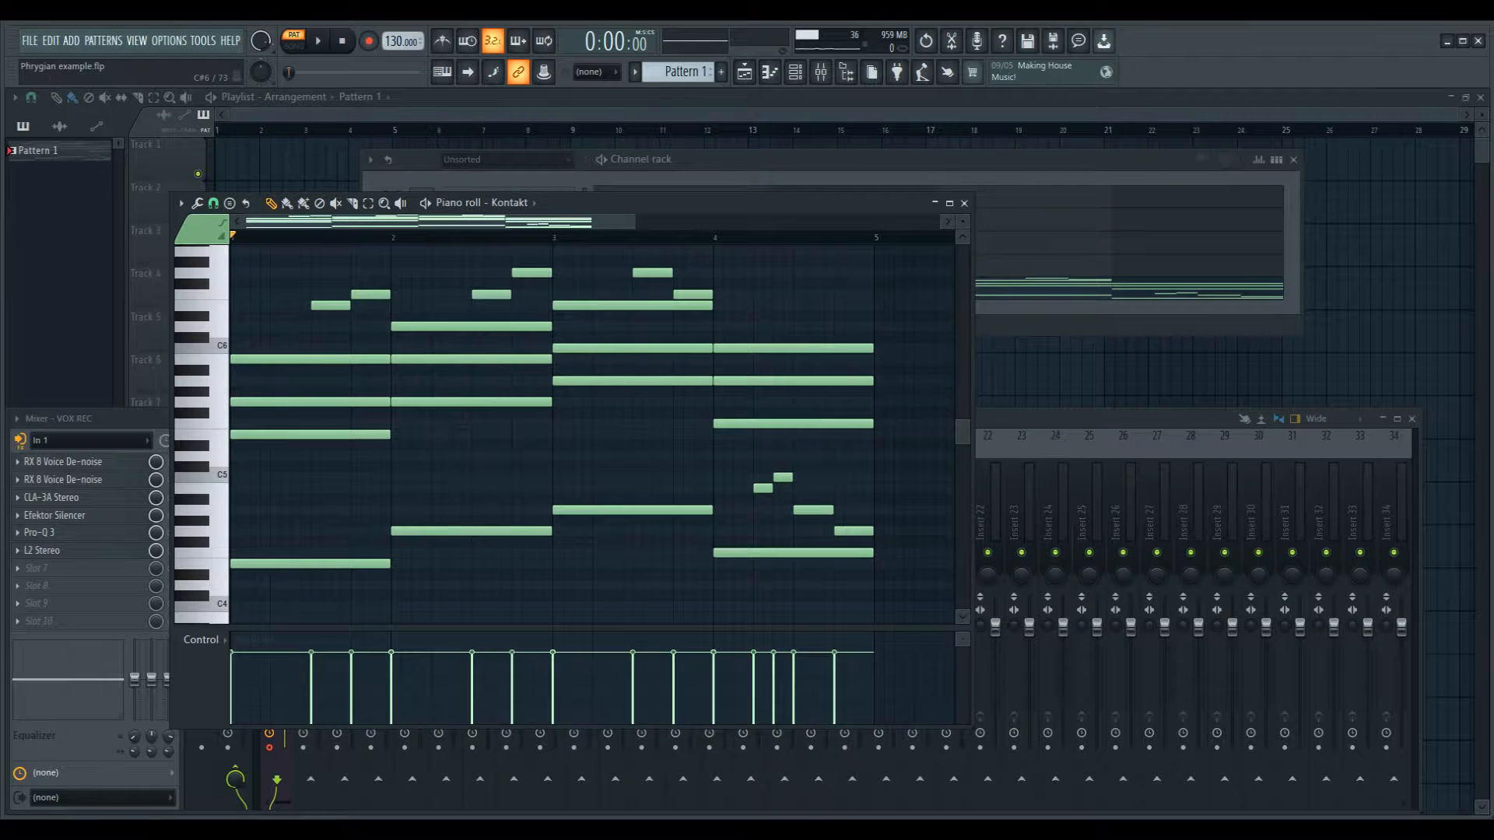
left_click(383, 203)
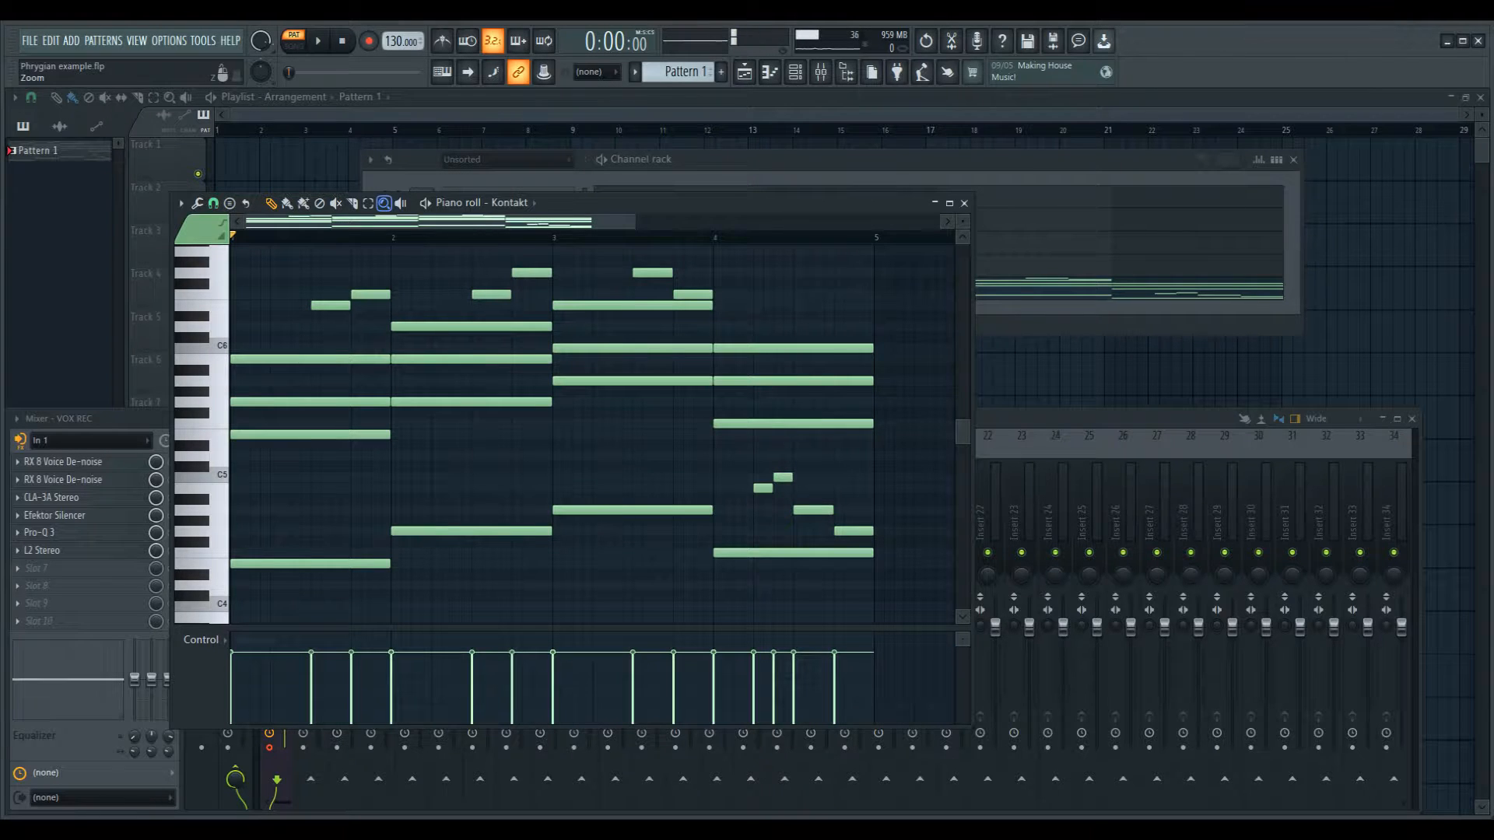